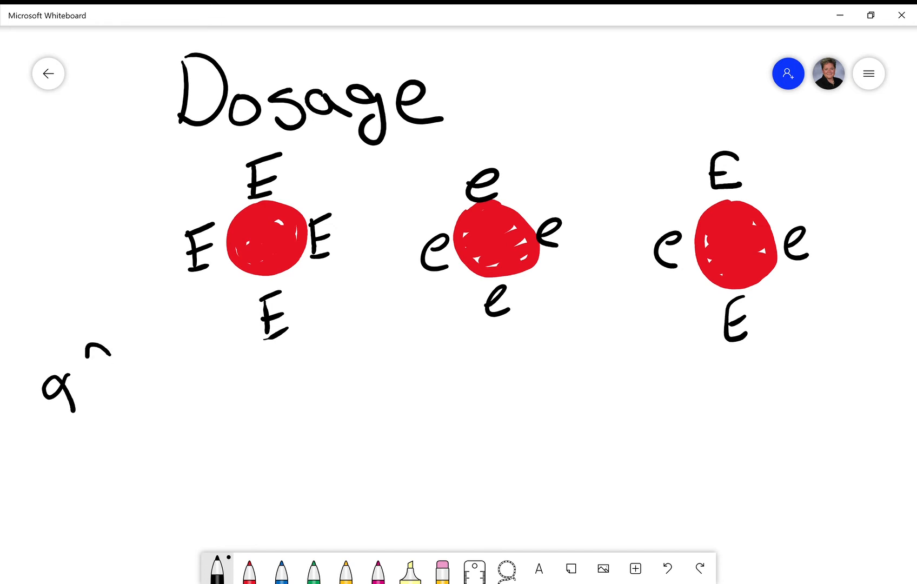
# Step: Finish the handwritten 'aE' row label and write the 4+ grade under the first cell
pyautogui.moveTo(94, 351); pyautogui.dragTo(108, 401)
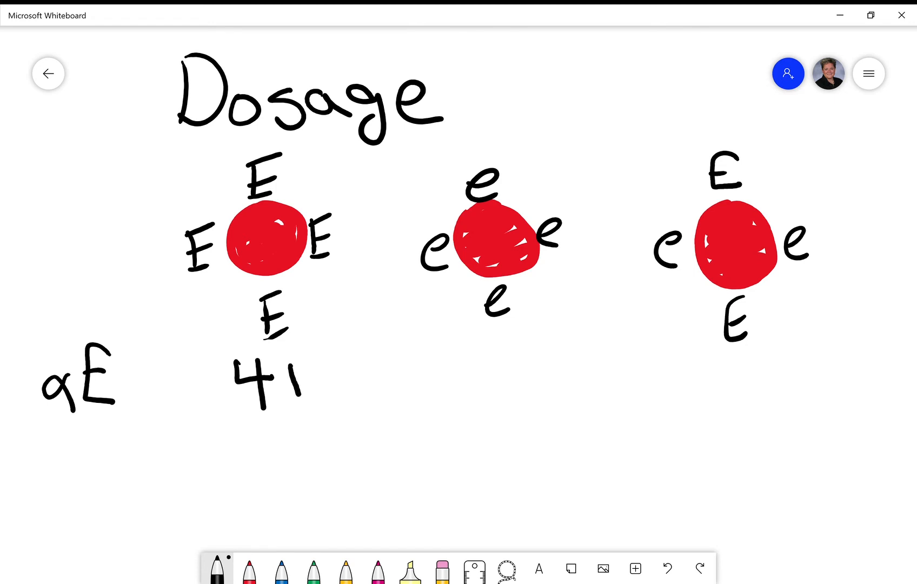
pyautogui.moveTo(287, 360); pyautogui.dragTo(299, 386)
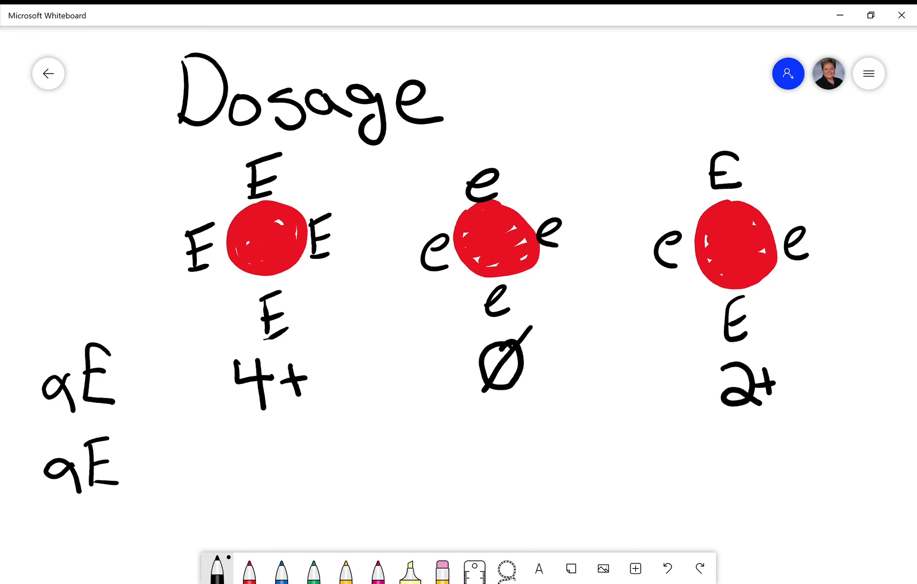
# Step: Handwrite the second-row grades, adding 1+ under the first cell and Ø under the third
pyautogui.moveTo(257, 433); pyautogui.dragTo(287, 474)
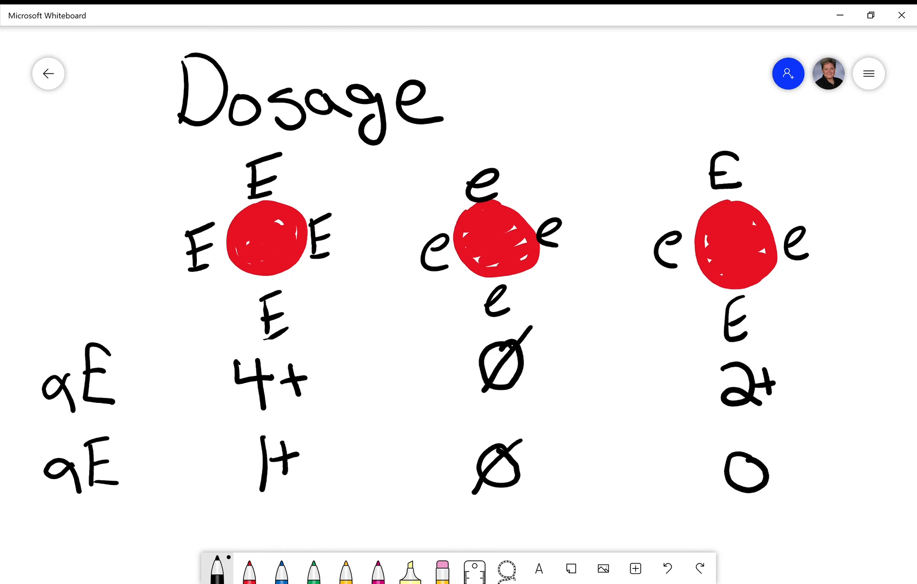
pyautogui.moveTo(725, 486); pyautogui.dragTo(766, 444)
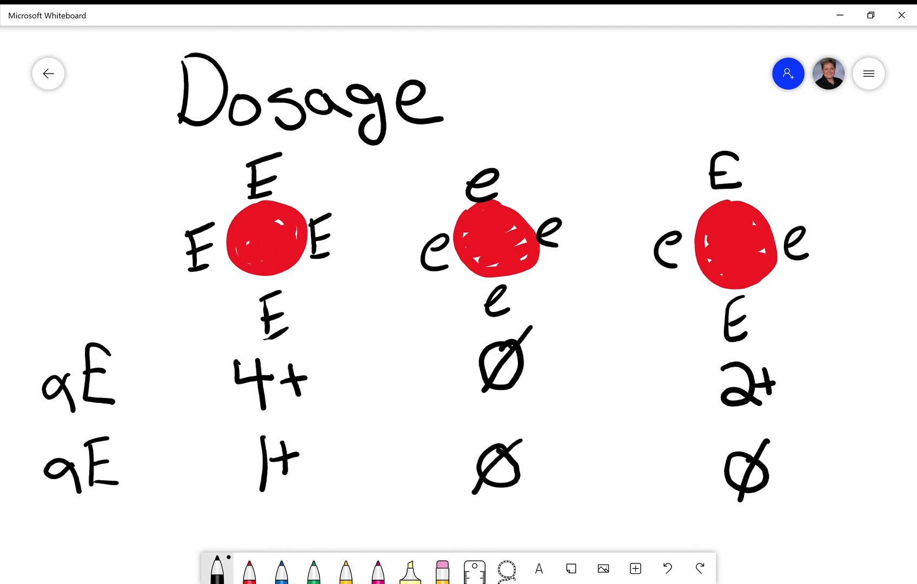